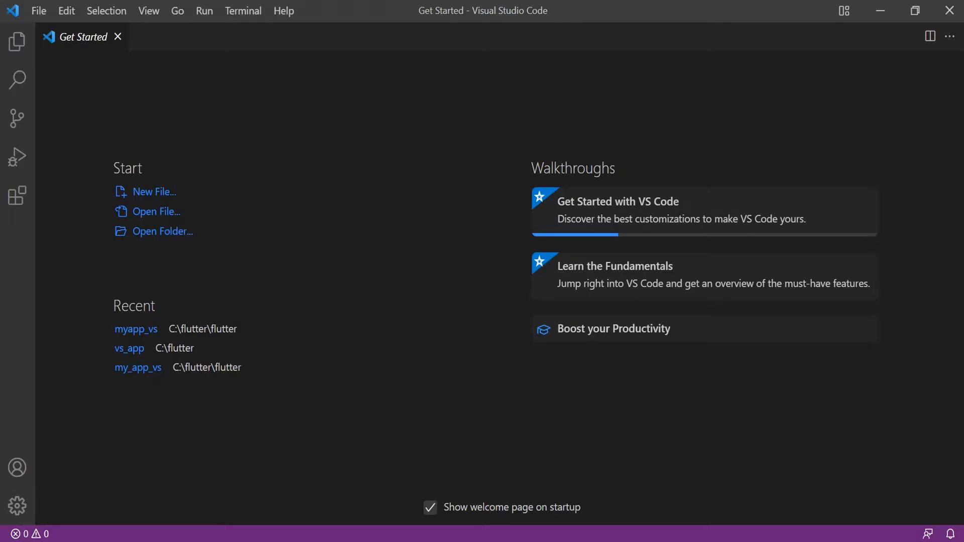
pyautogui.moveTo(342, 147)
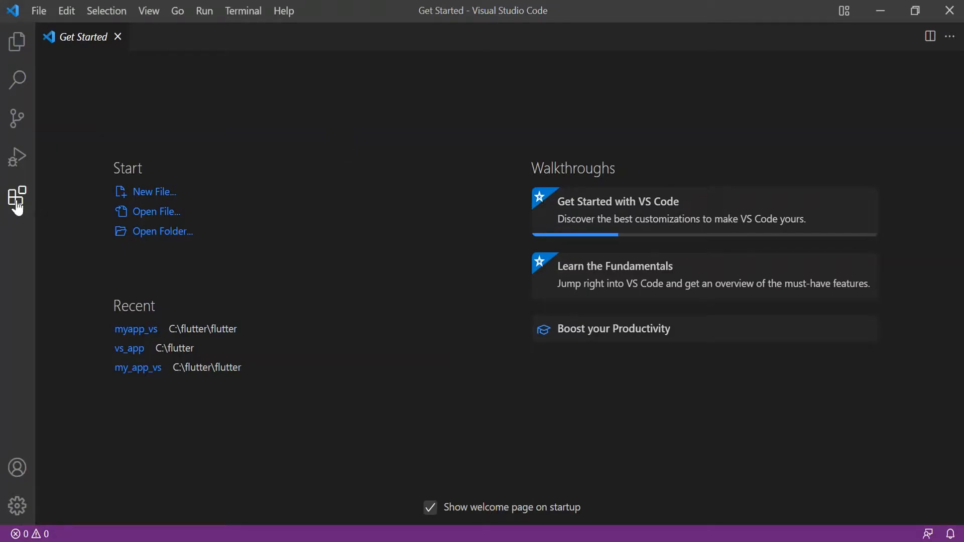
# - Show the installed extensions list, where Microsoft Quantum Development Kit appears
pyautogui.click(17, 195)
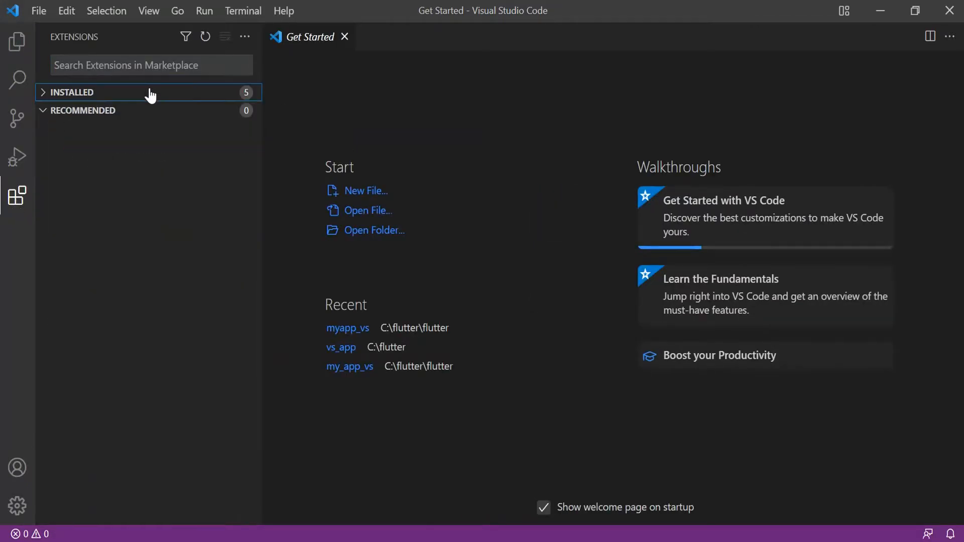
pyautogui.click(70, 92)
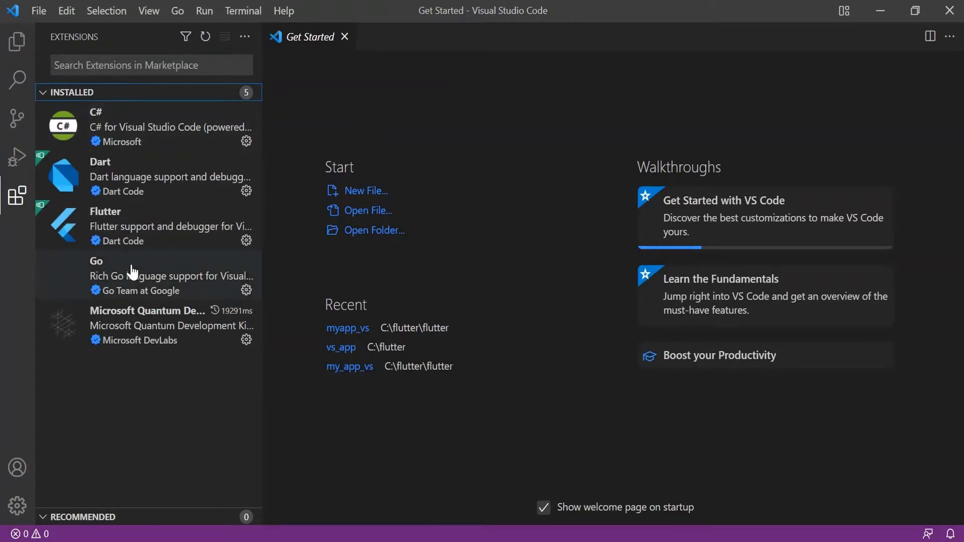
pyautogui.moveTo(153, 328)
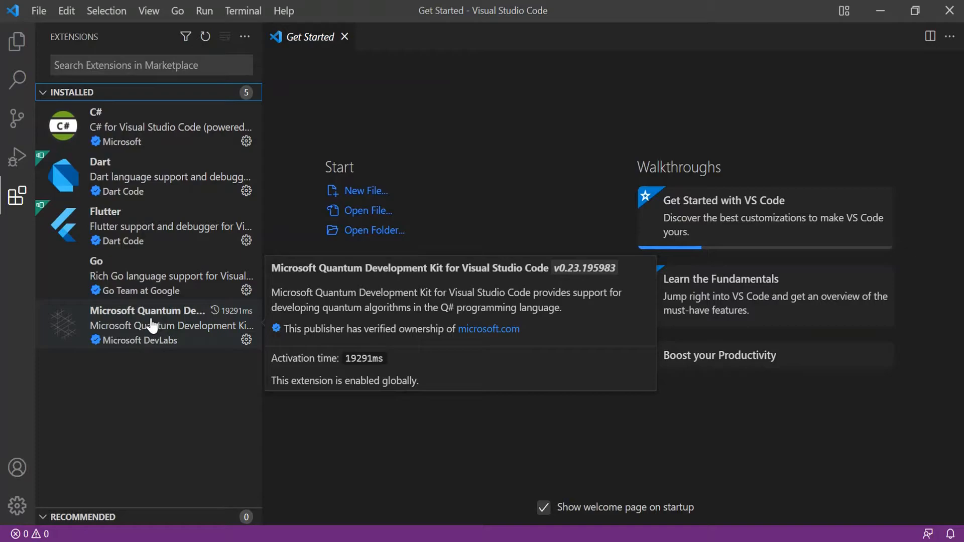
pyautogui.moveTo(550, 157)
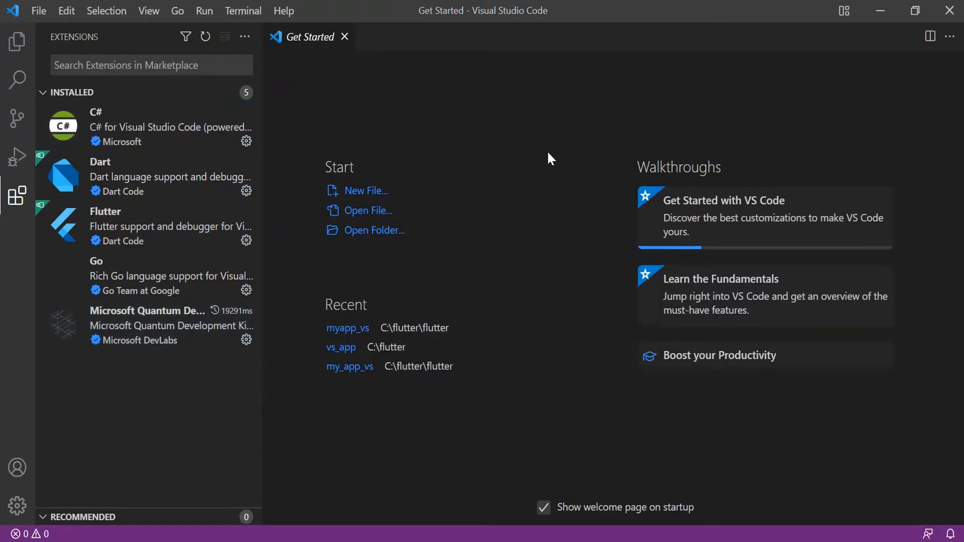
# - Search the Command Palette for Q# and choose 'Q#: Create new project...'
pyautogui.click(16, 195)
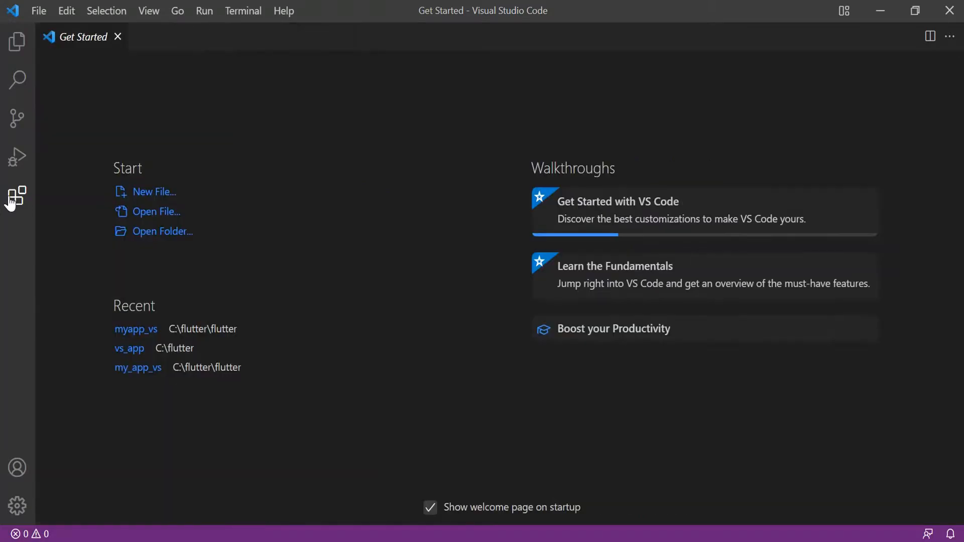
pyautogui.click(148, 11)
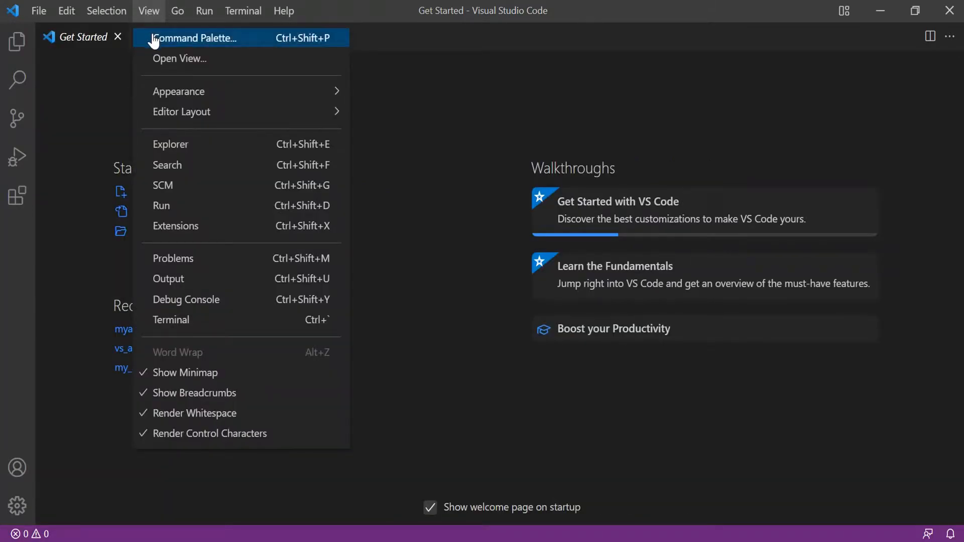
pyautogui.click(195, 38)
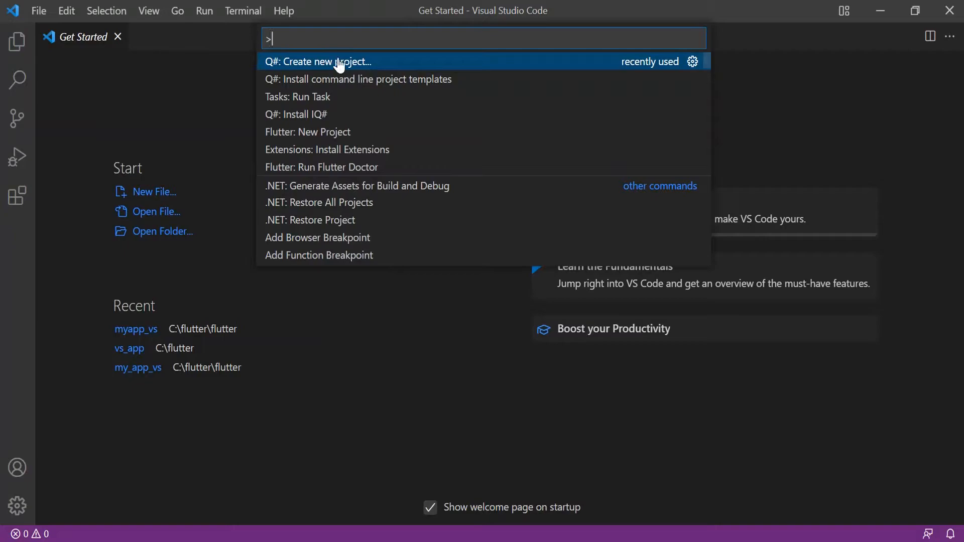
pyautogui.moveTo(280, 71)
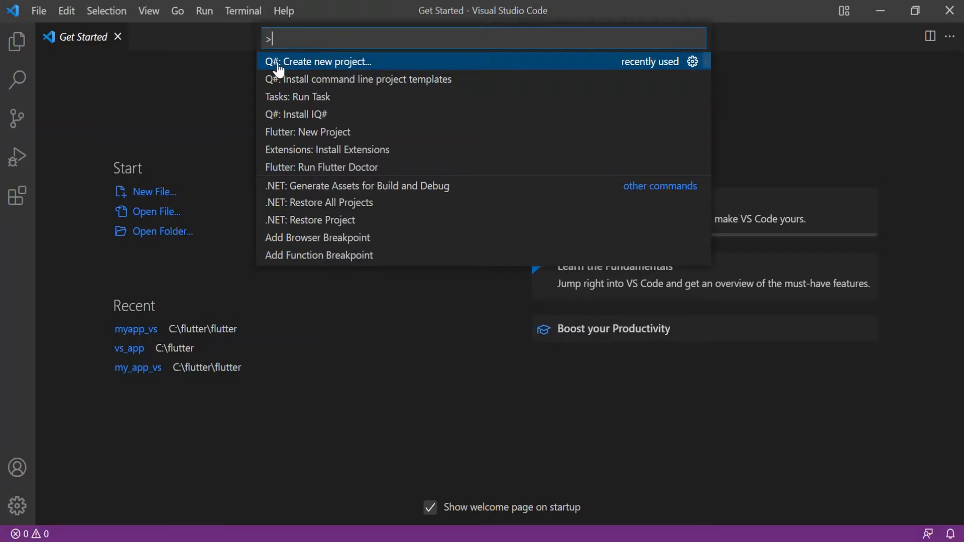
pyautogui.moveTo(310, 64)
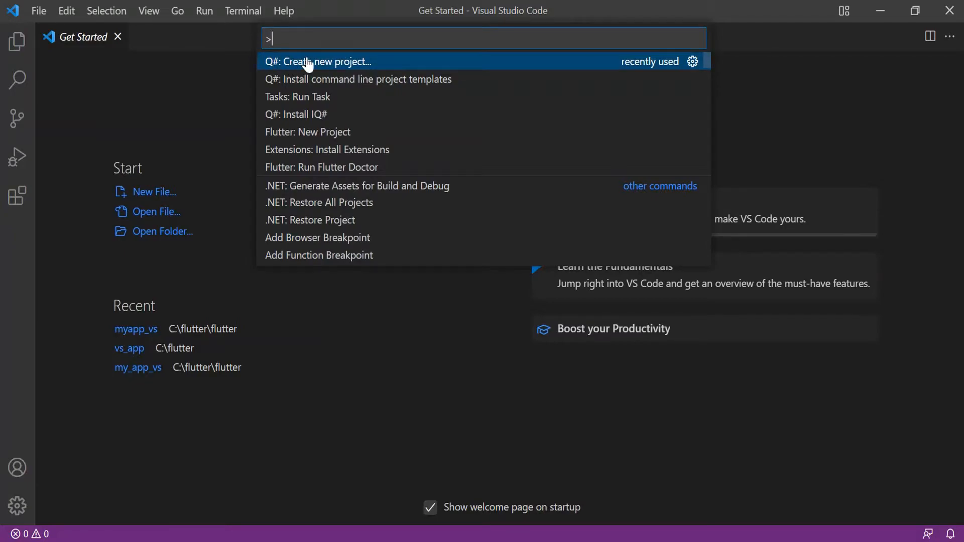
pyautogui.write('q')
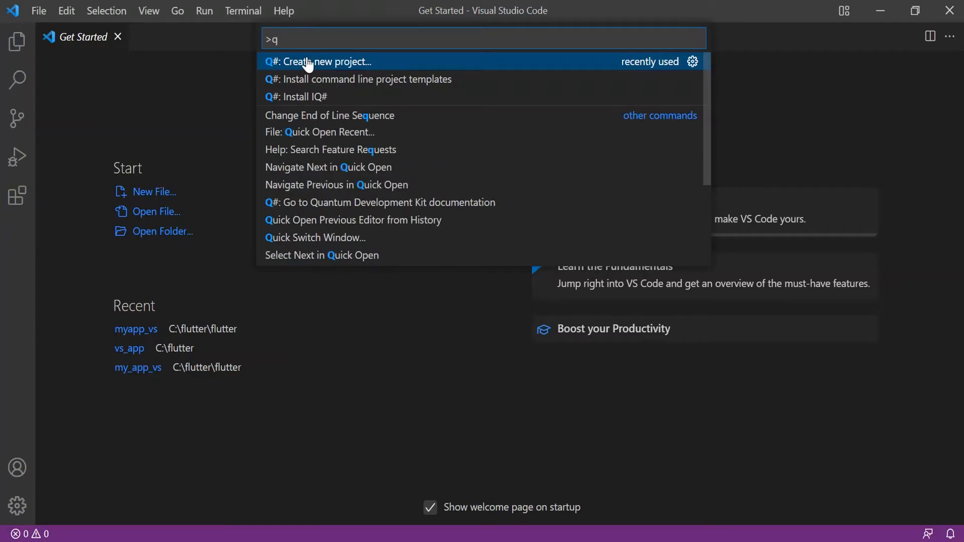
pyautogui.write('Q#')
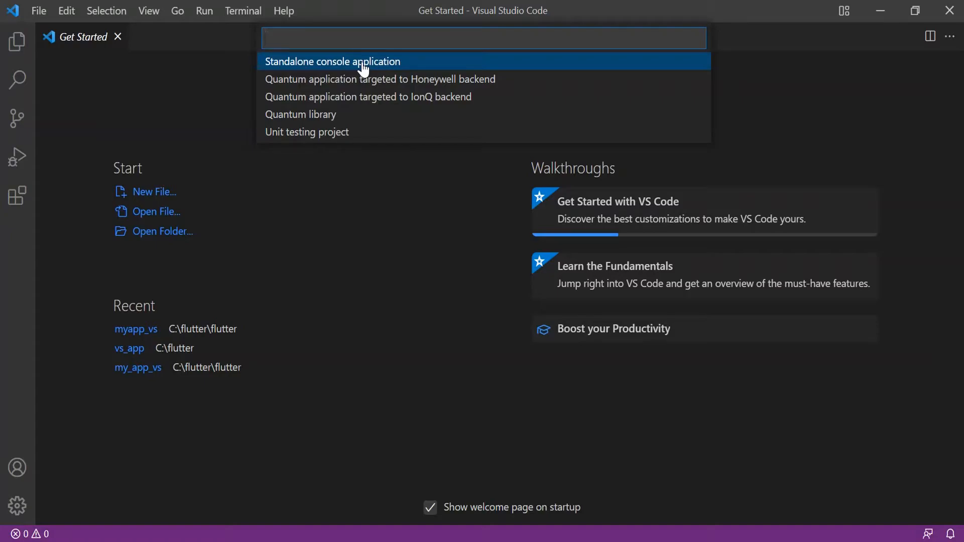
pyautogui.moveTo(482, 68)
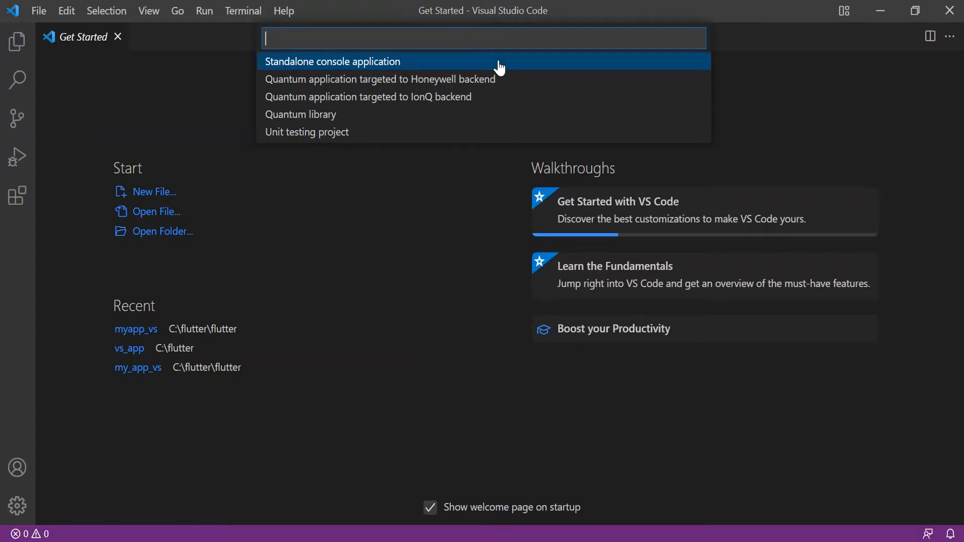
pyautogui.moveTo(391, 66)
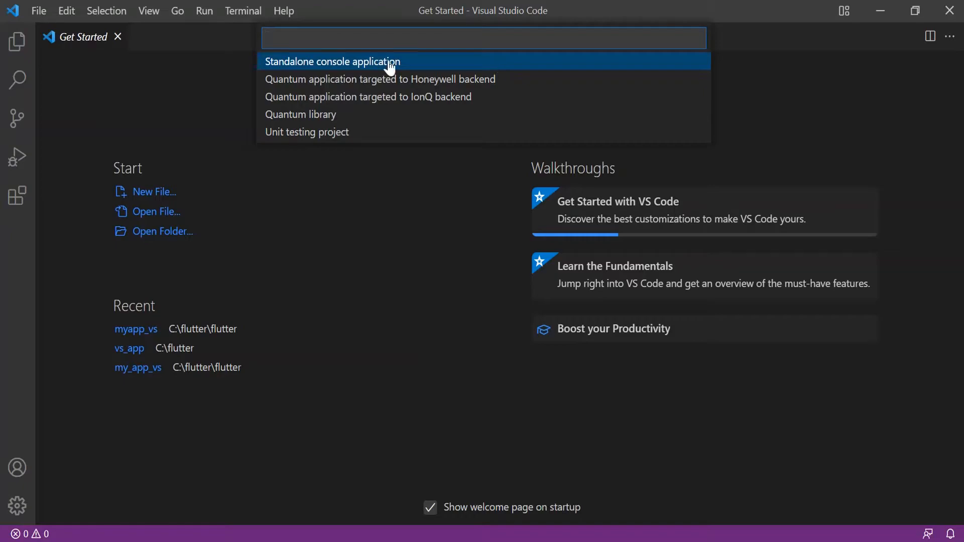
# - Create a standalone console application project saved as Quantum1
pyautogui.press('Escape')
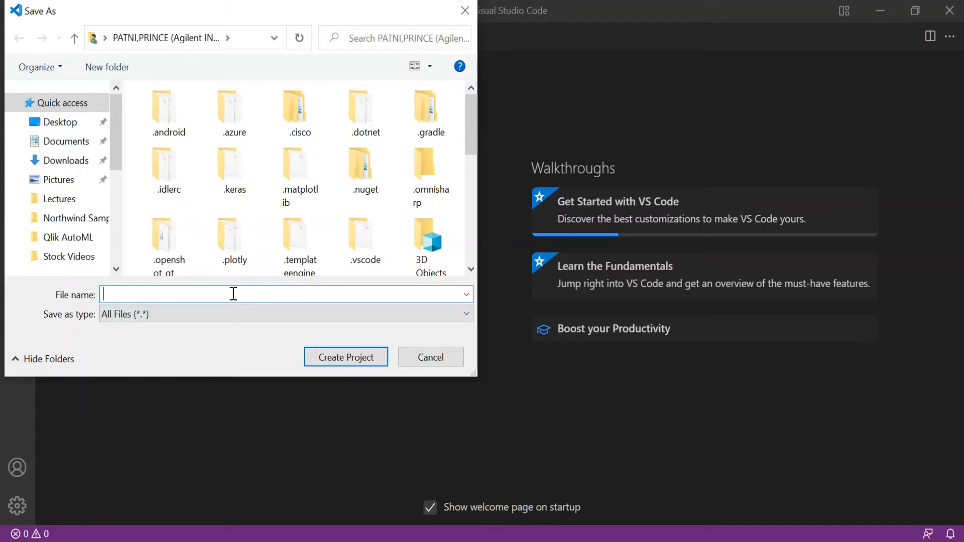
pyautogui.write('Quantum1')
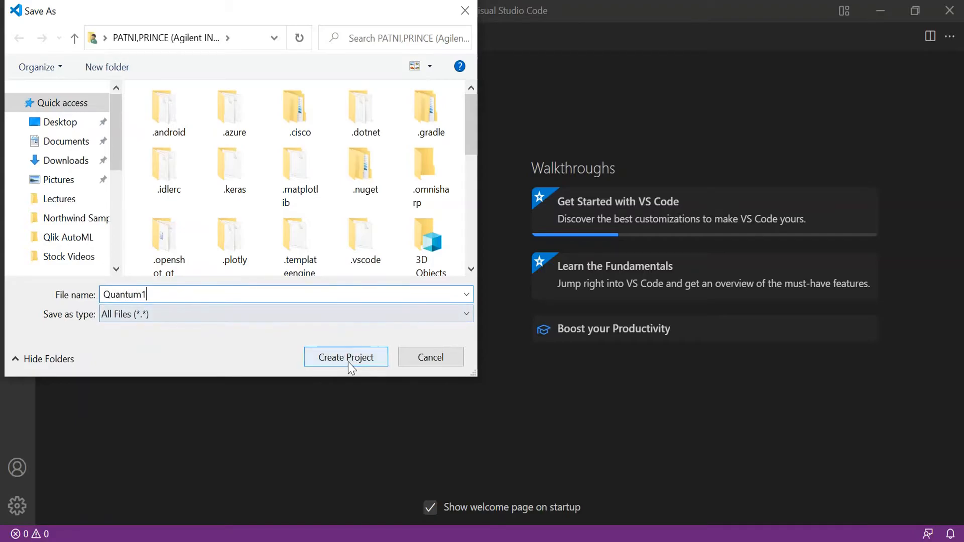
pyautogui.click(346, 357)
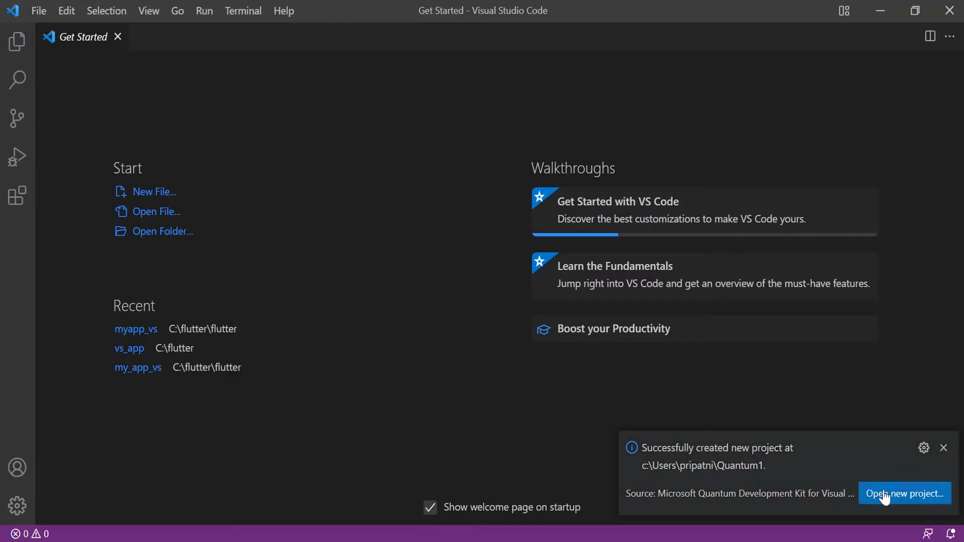
# - Open the new Quantum1 project and trust its folder authors to enable all features
pyautogui.click(904, 493)
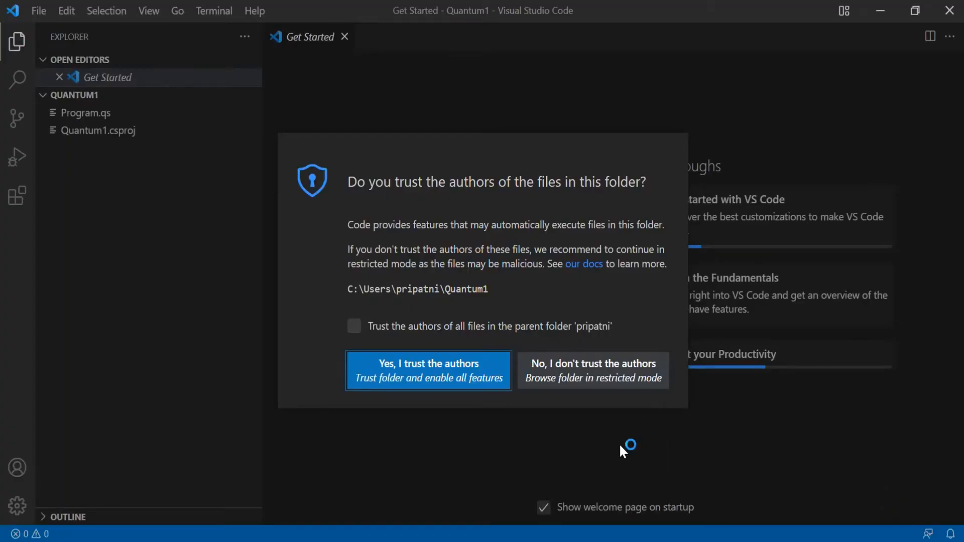
pyautogui.click(427, 370)
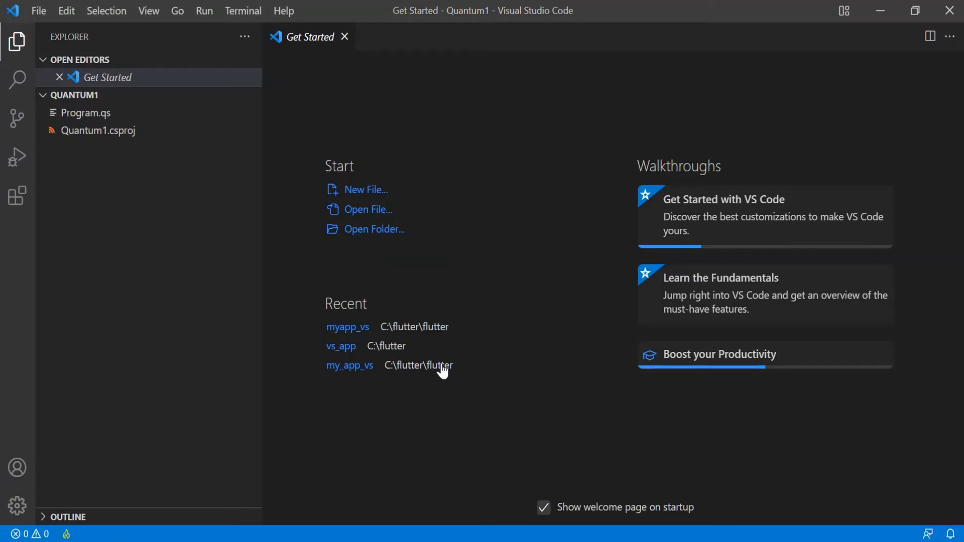
pyautogui.moveTo(567, 125)
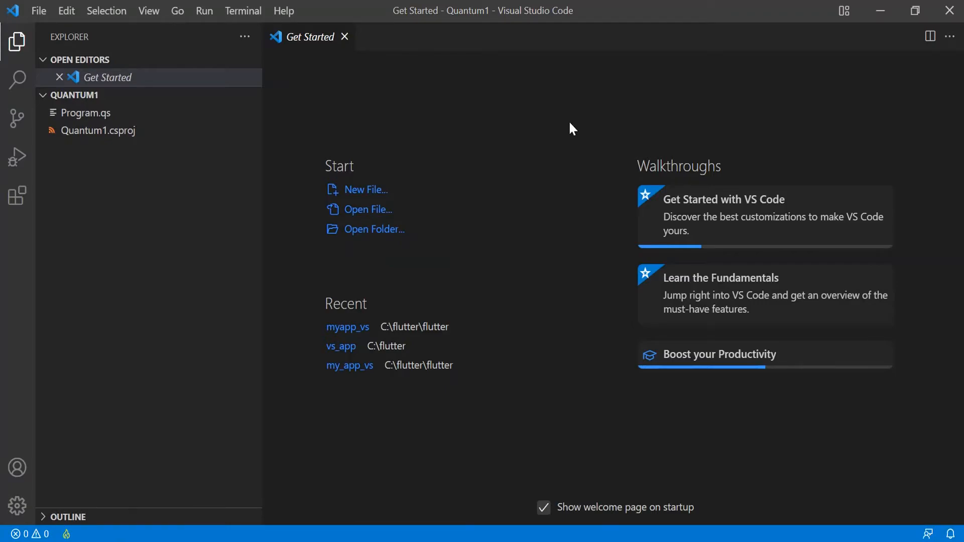
pyautogui.moveTo(126, 167)
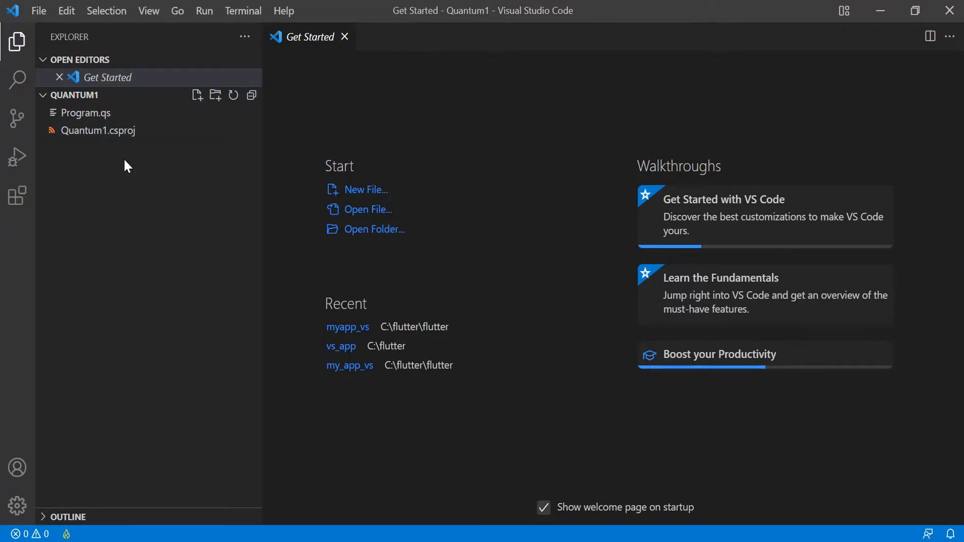
pyautogui.moveTo(100, 135)
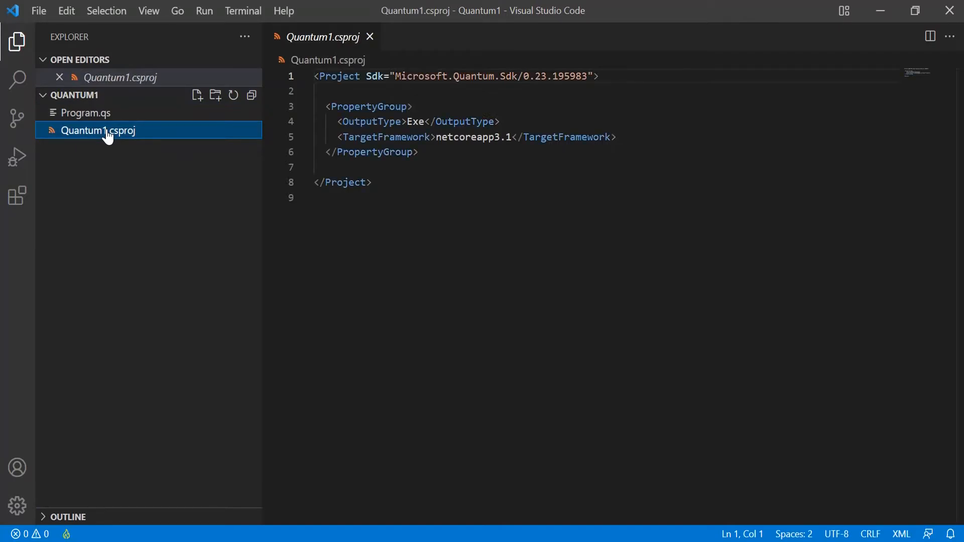
pyautogui.moveTo(440, 81)
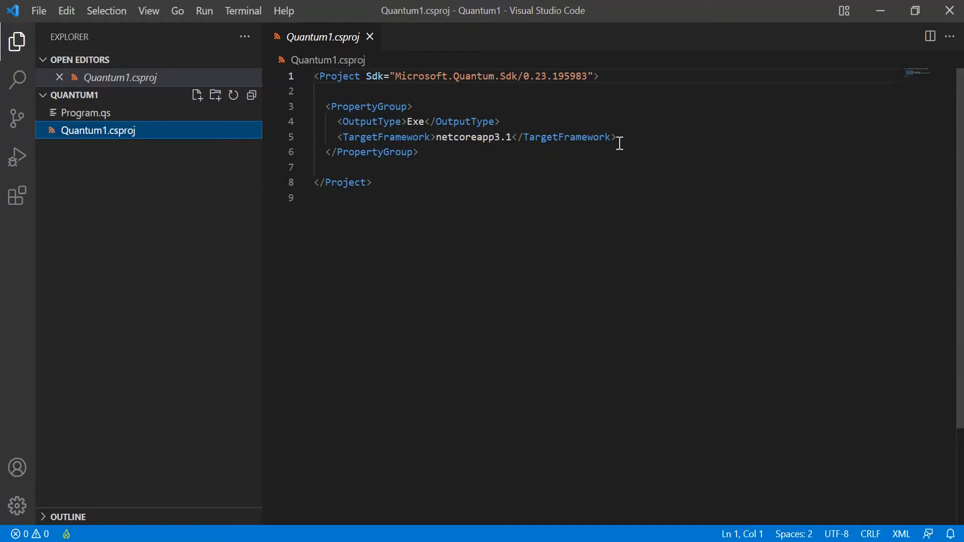
# - Review Quantum1.csproj's netcoreapp3.1 target framework, then move to Program.qs
pyautogui.click(620, 136)
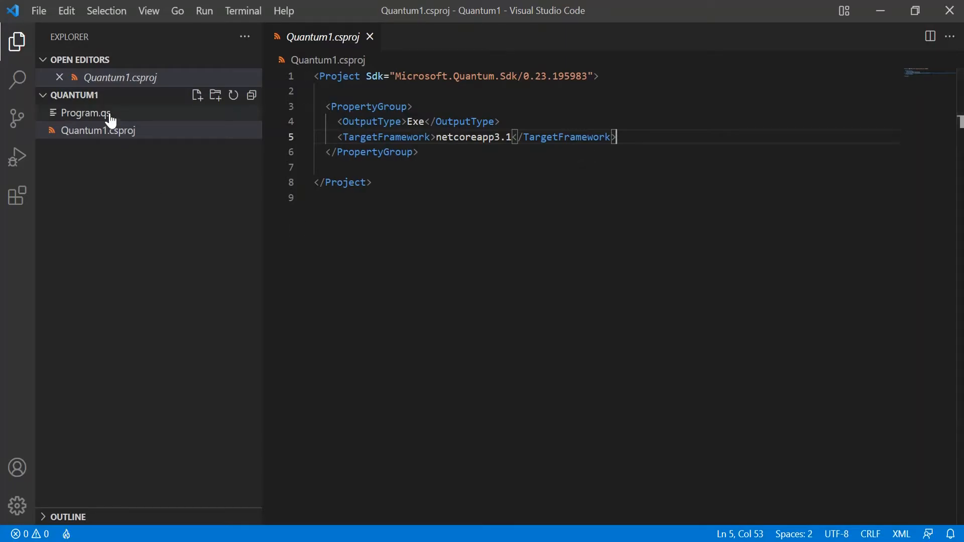
pyautogui.click(98, 130)
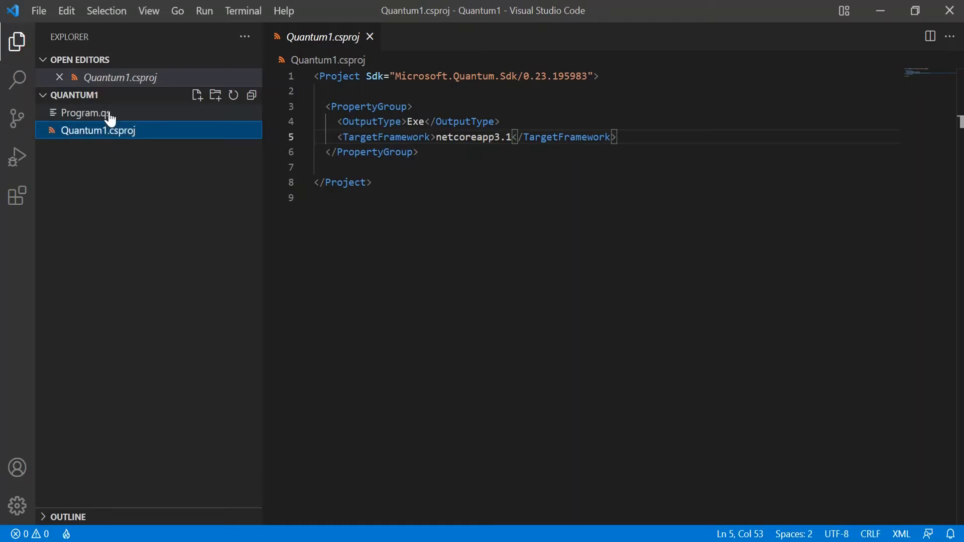
# - View Program.qs and highlight the Message line printing "Hello quantum world!"
pyautogui.click(85, 112)
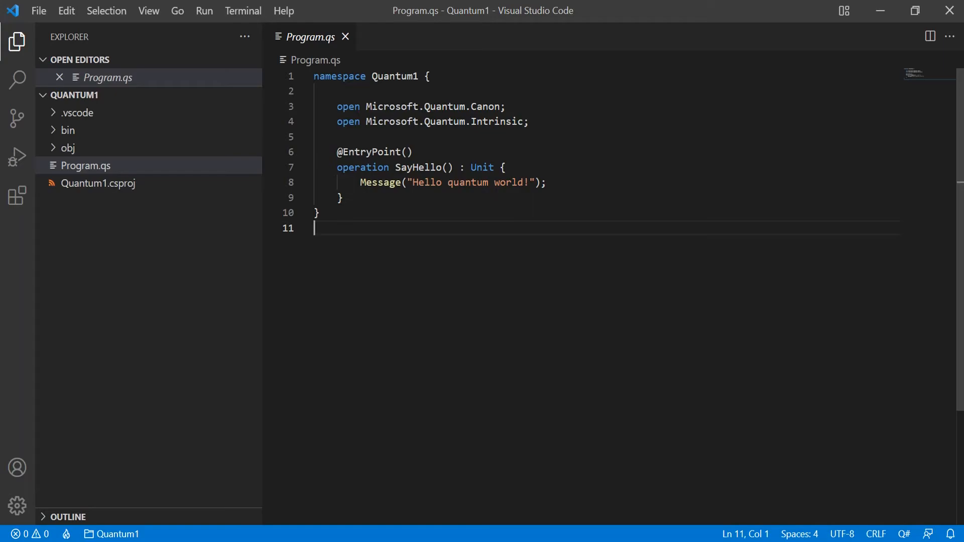
pyautogui.moveTo(474, 121)
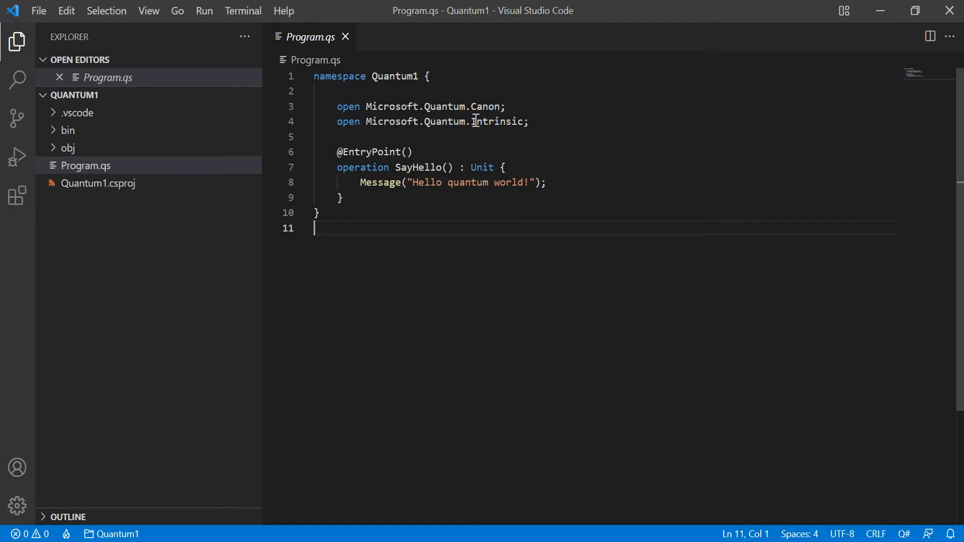
pyautogui.moveTo(477, 156)
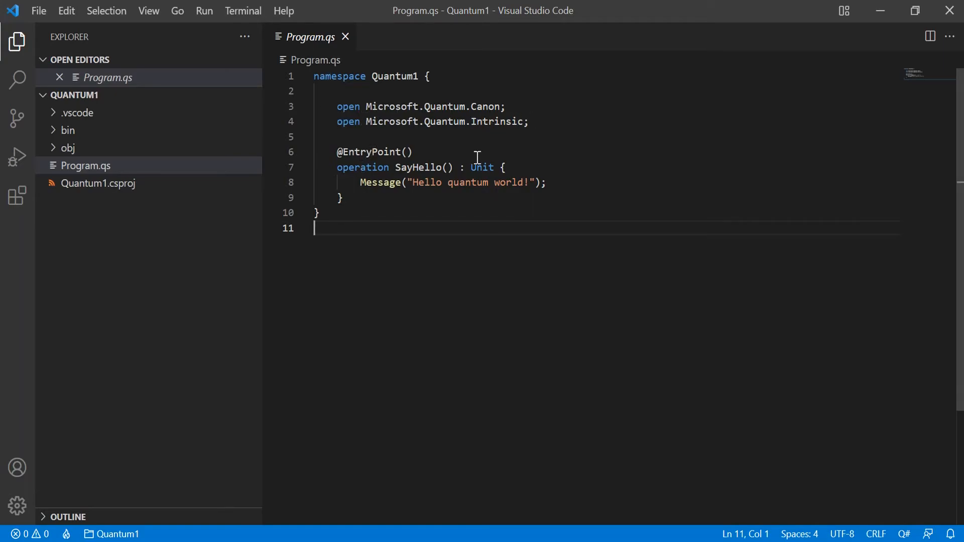
pyautogui.moveTo(371, 183)
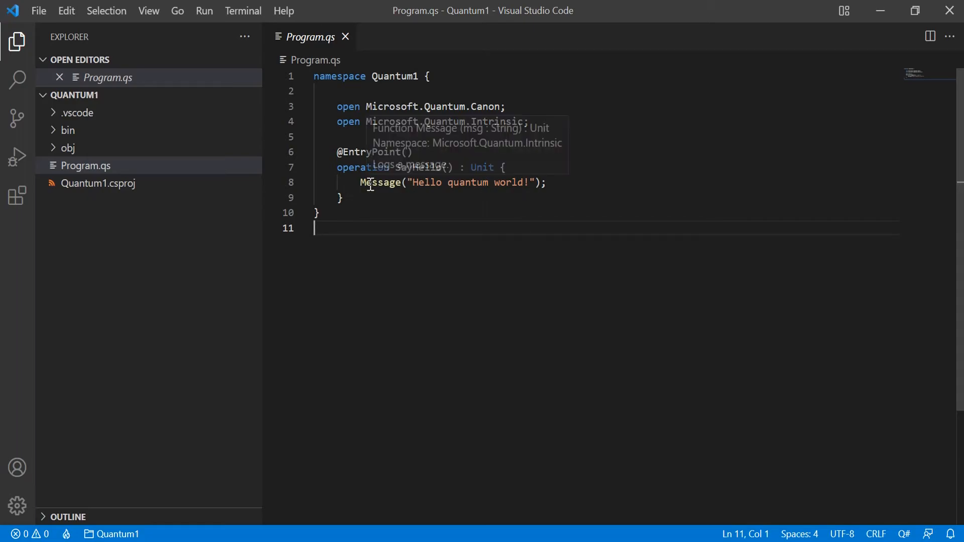
pyautogui.moveTo(360, 183); pyautogui.dragTo(539, 183)
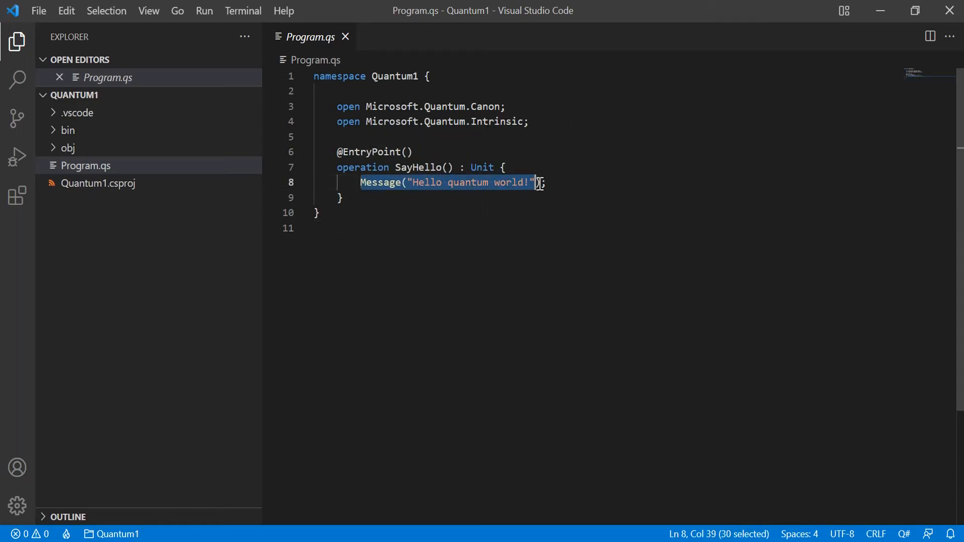
pyautogui.click(554, 183)
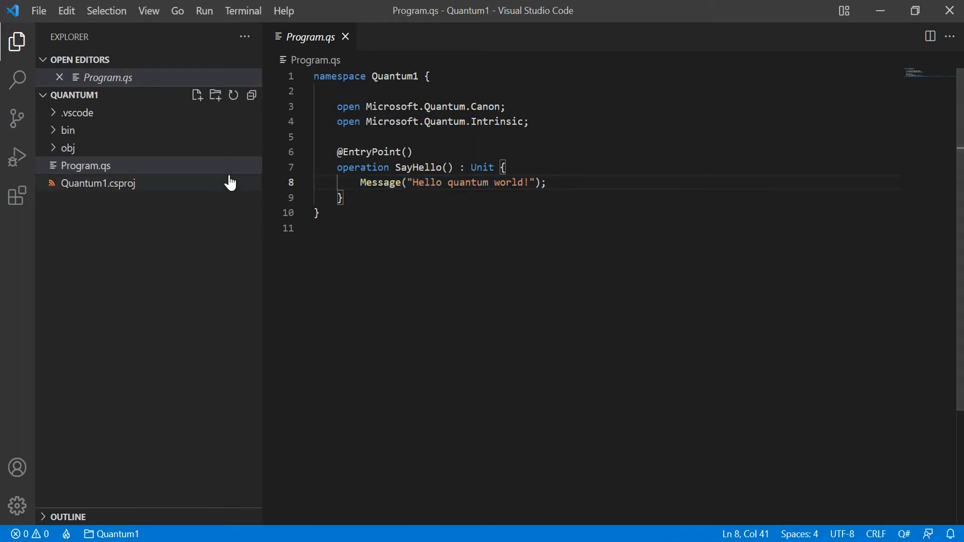
# - Start a new PowerShell terminal in Quantum1 and enter dotnet at the prompt
pyautogui.click(243, 10)
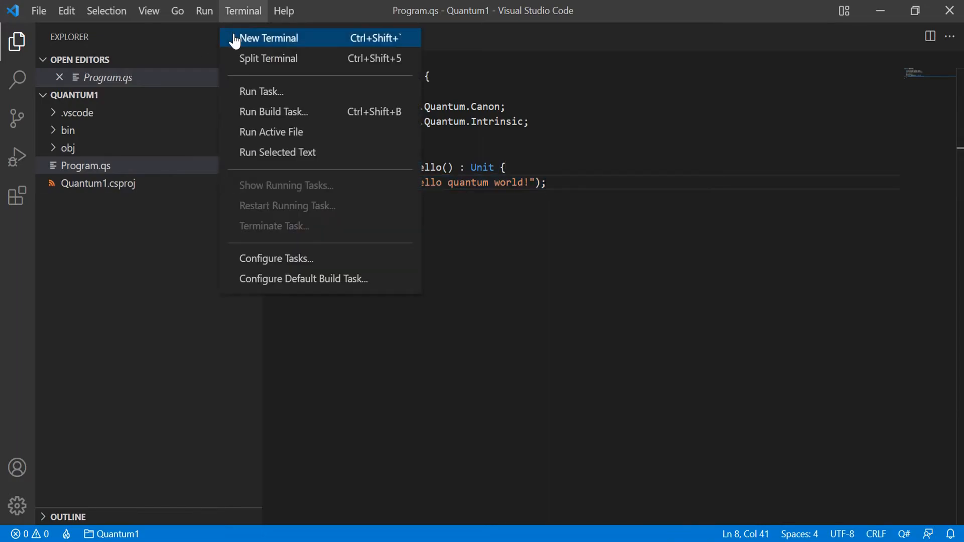
pyautogui.click(267, 38)
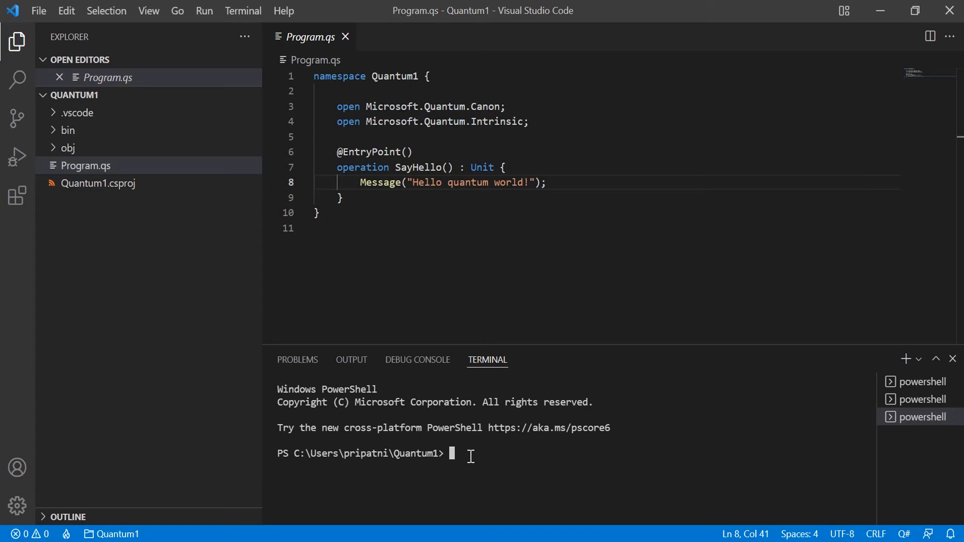
pyautogui.write('dotnet')
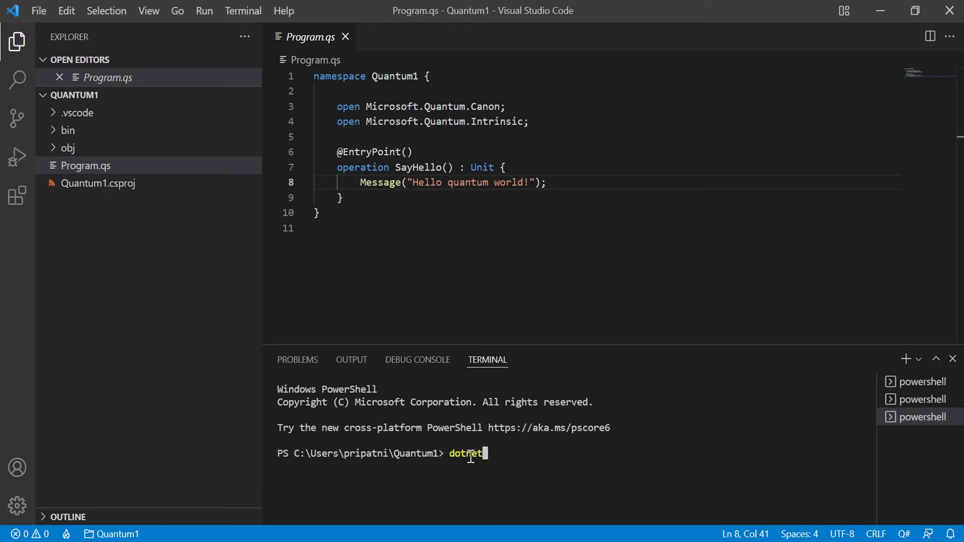